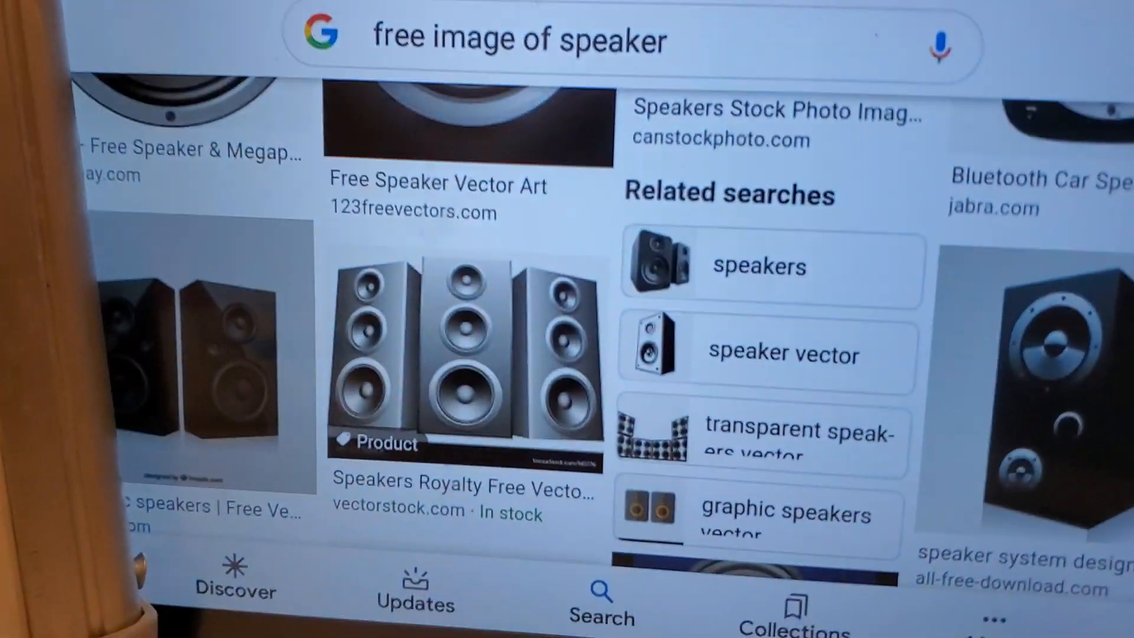
scroll("down", 3)
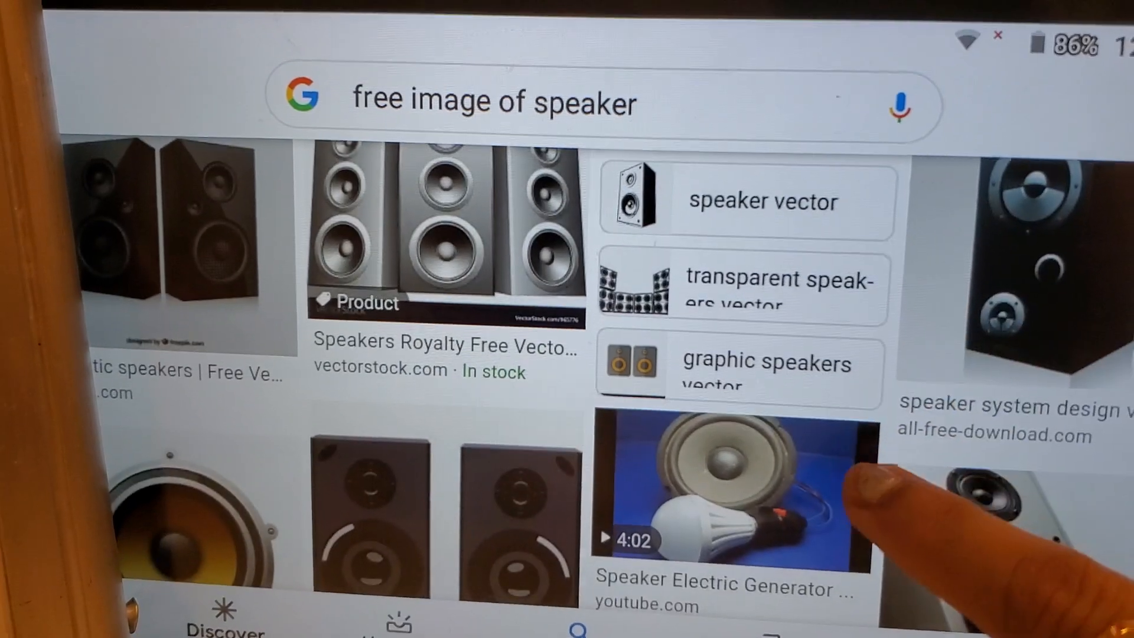
scroll("down", 3)
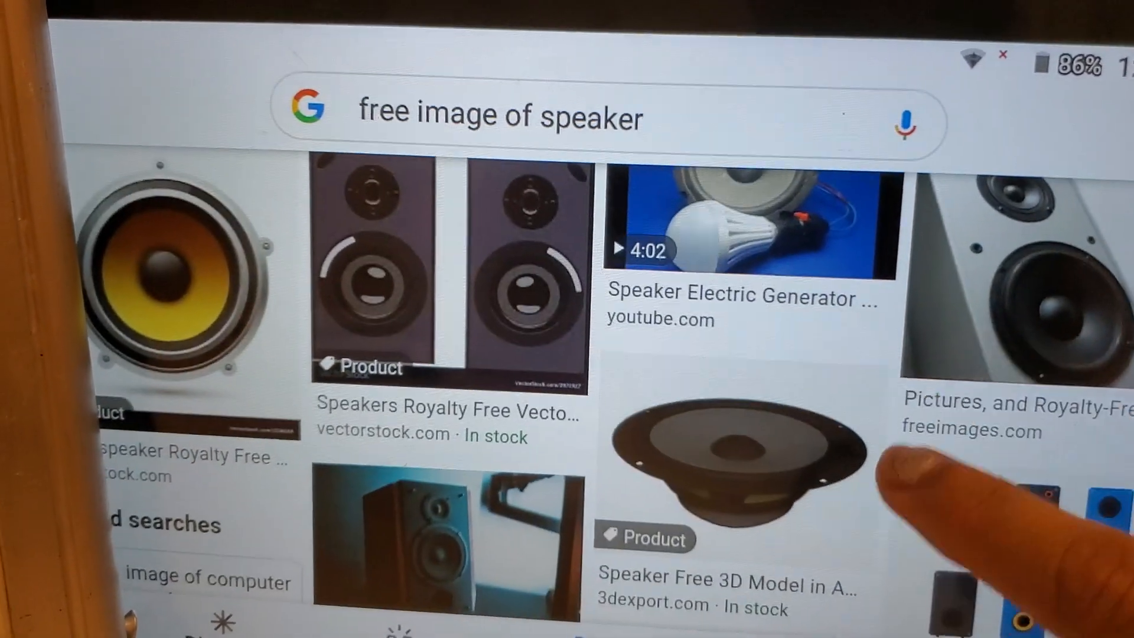
scroll("down", 3)
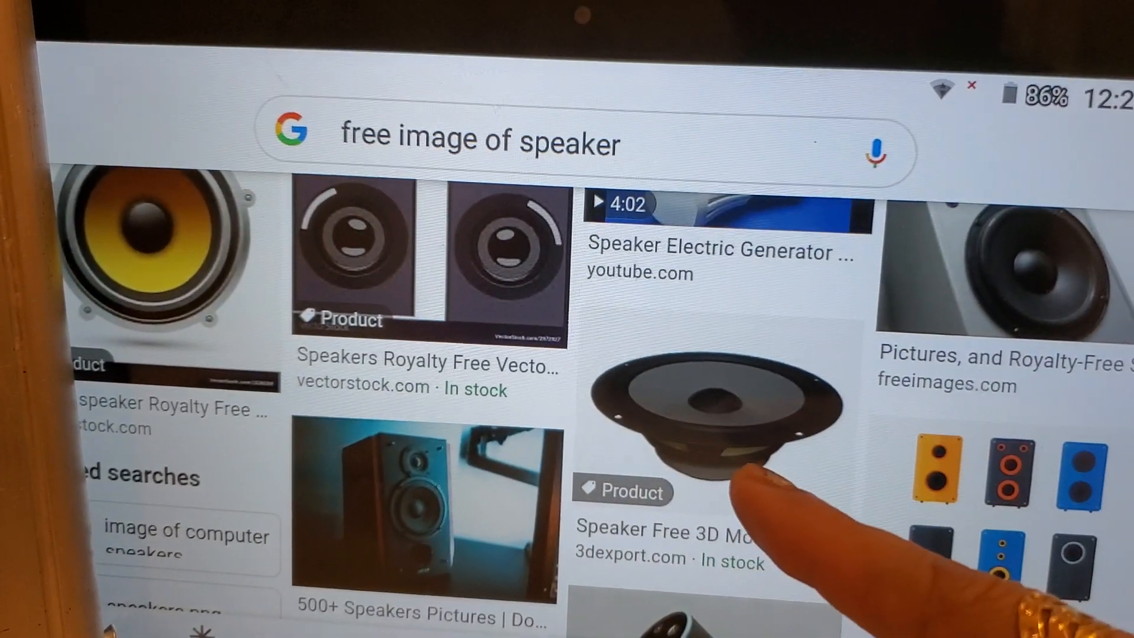
scroll("down", 3)
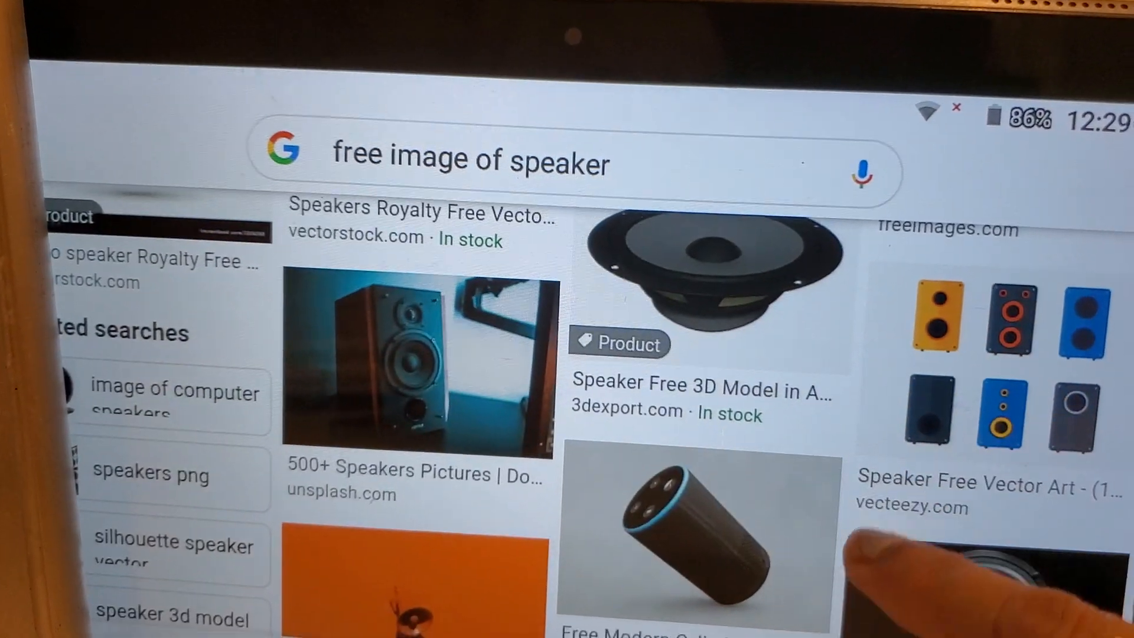
scroll("down", 3)
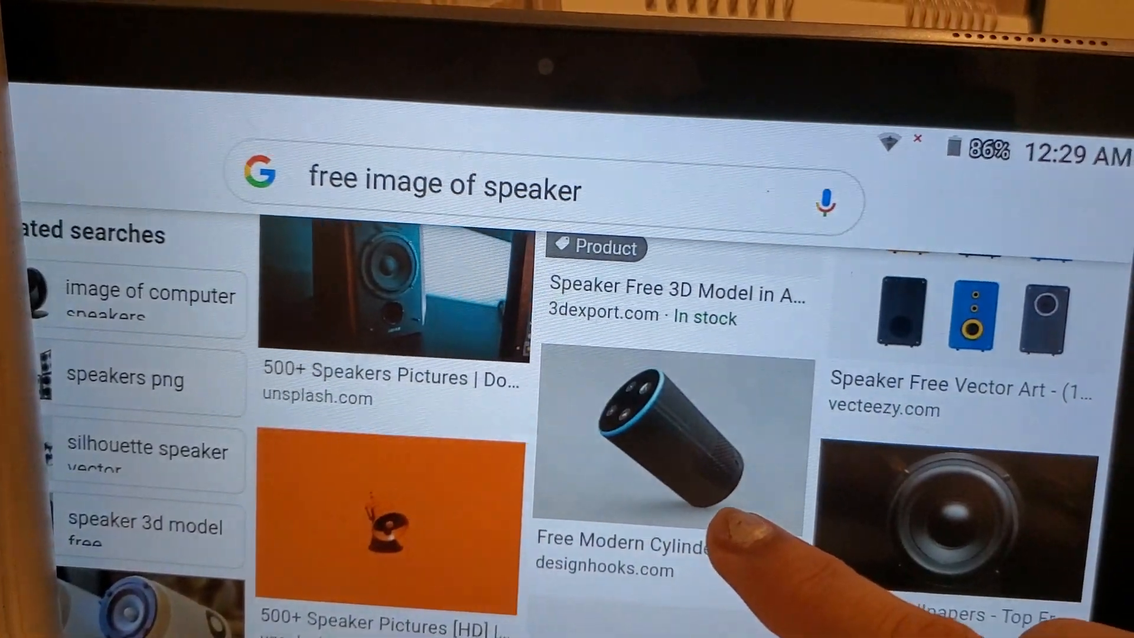